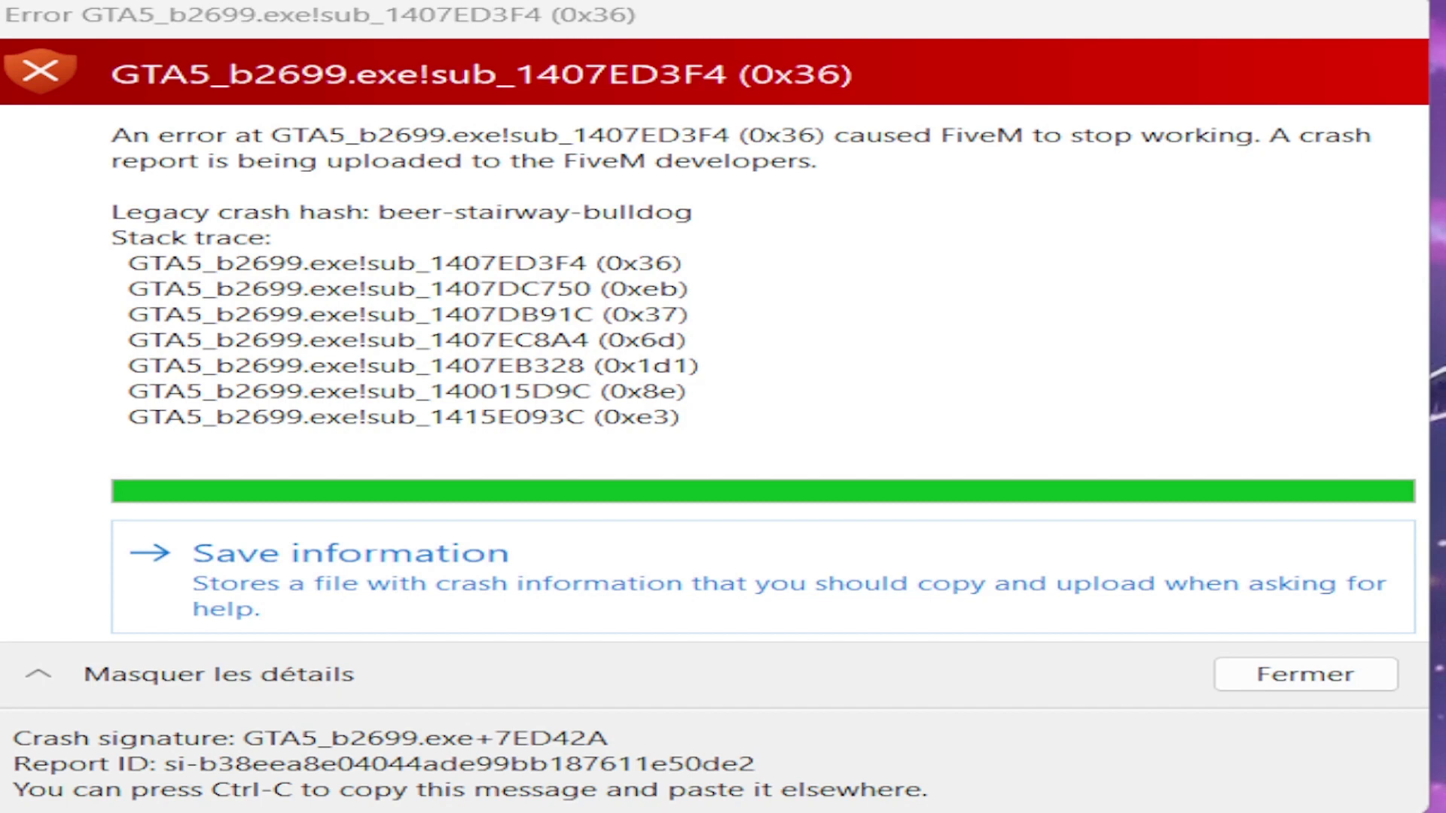
- Dismiss the crash report and open the FiveM shortcut's file location from the desktop
{"action": "left_click", "coordinate": [1304, 675]}
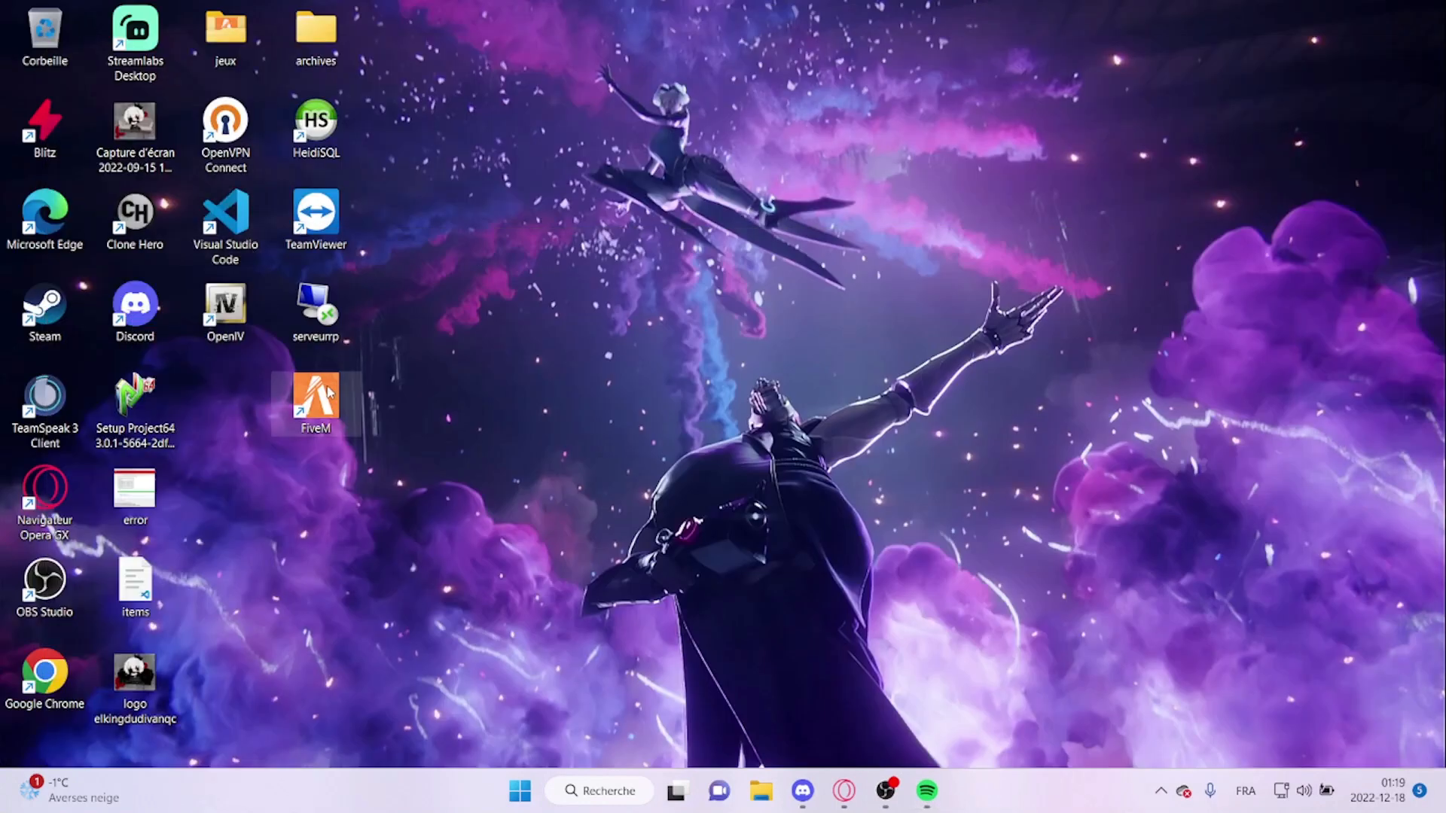
{"action": "right_click", "coordinate": [313, 398]}
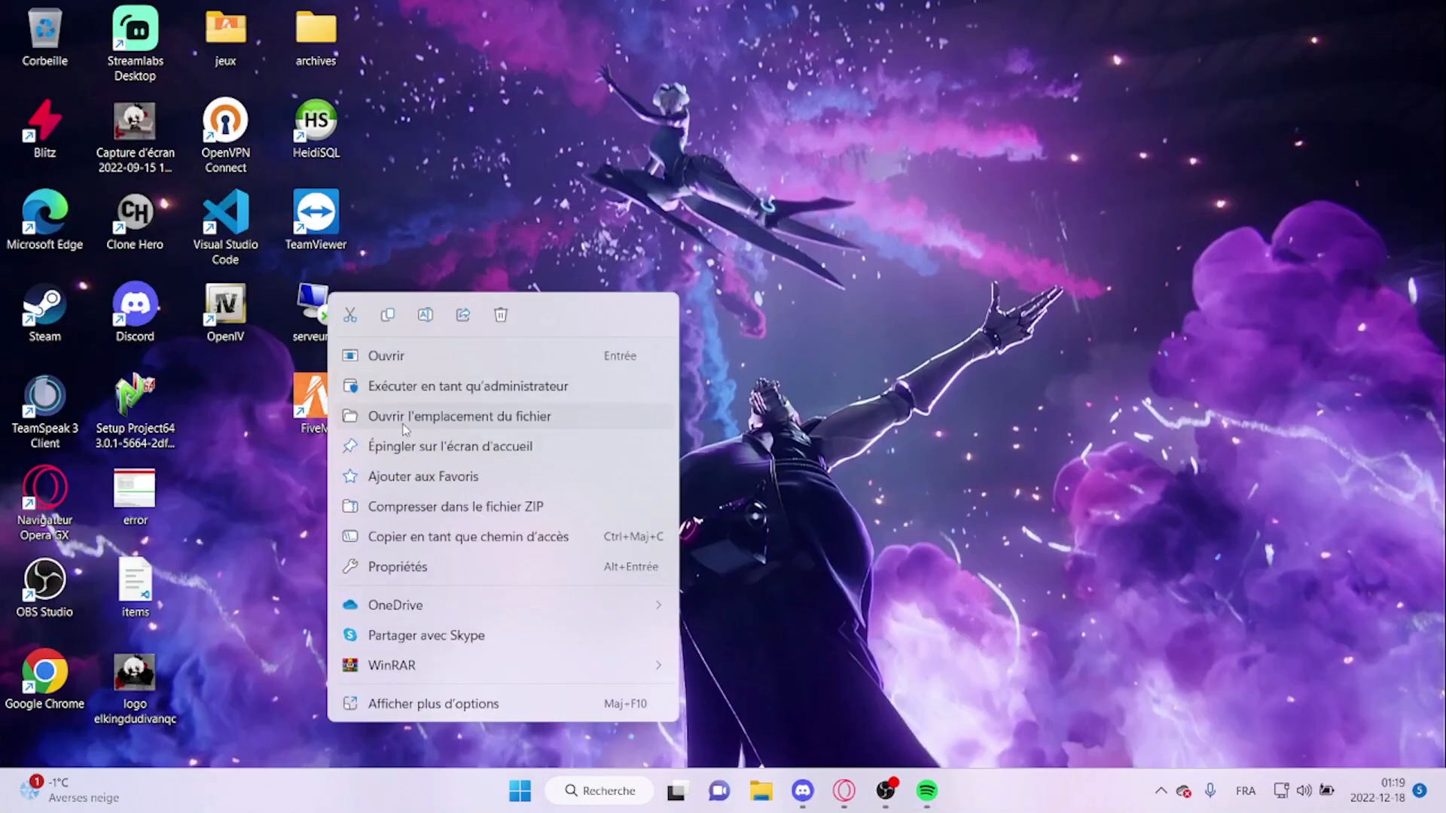
{"action": "mouse_move", "coordinate": [424, 425]}
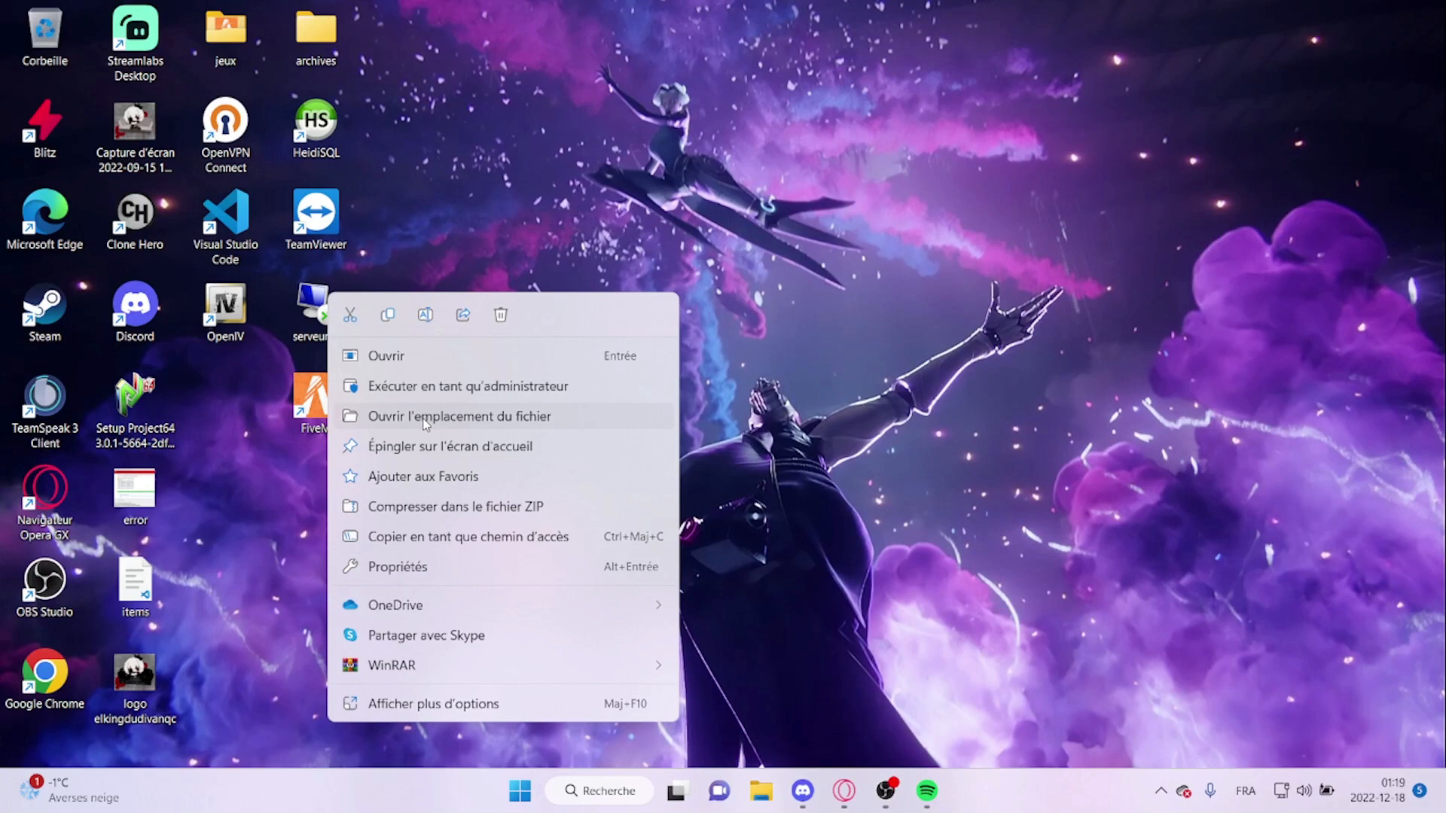
{"action": "left_click", "coordinate": [460, 416]}
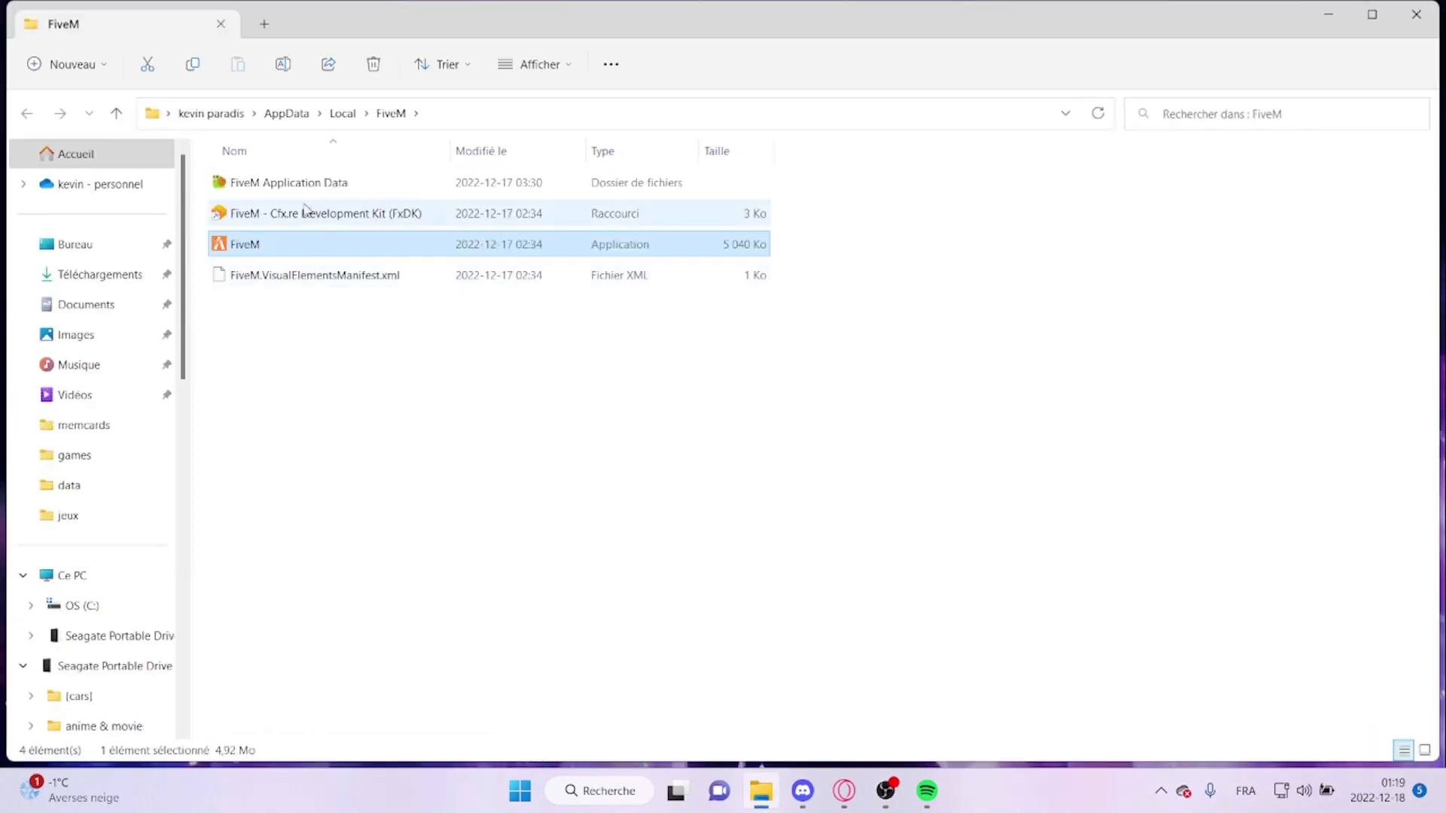
- Open FiveM Application Data and go into its data folder
{"action": "double_click", "coordinate": [289, 183]}
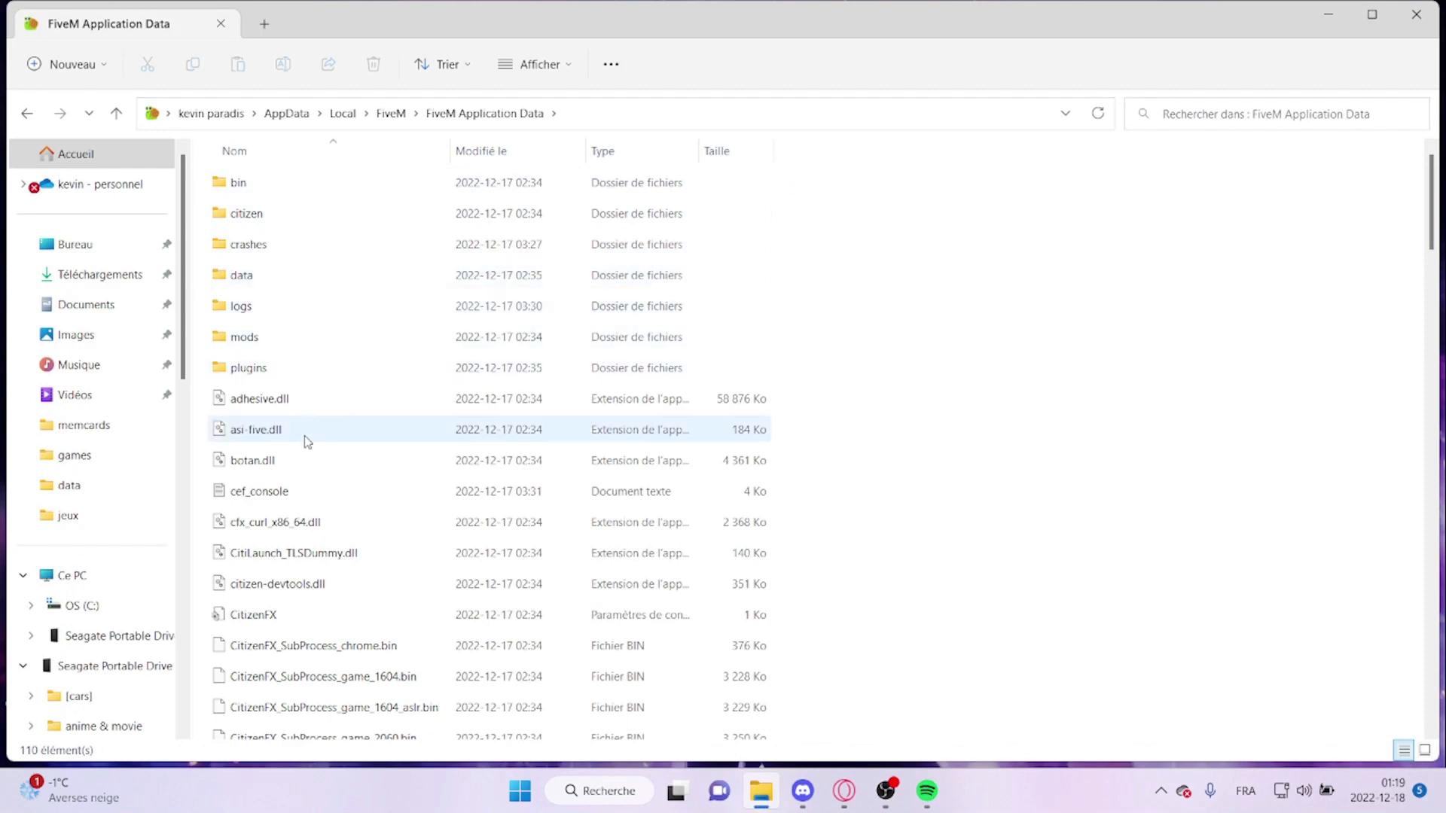
{"action": "left_click", "coordinate": [253, 615]}
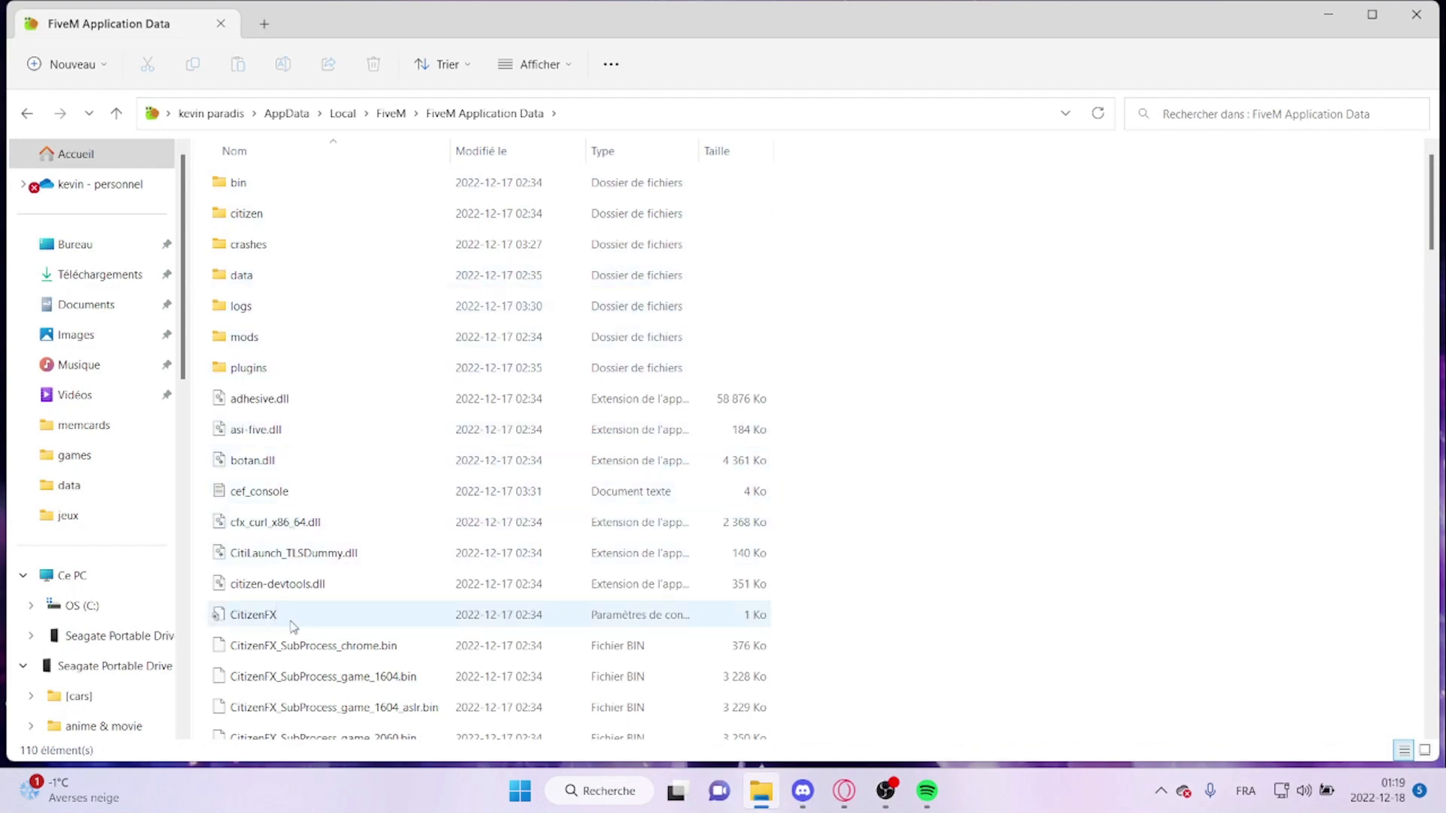
{"action": "mouse_move", "coordinate": [292, 627]}
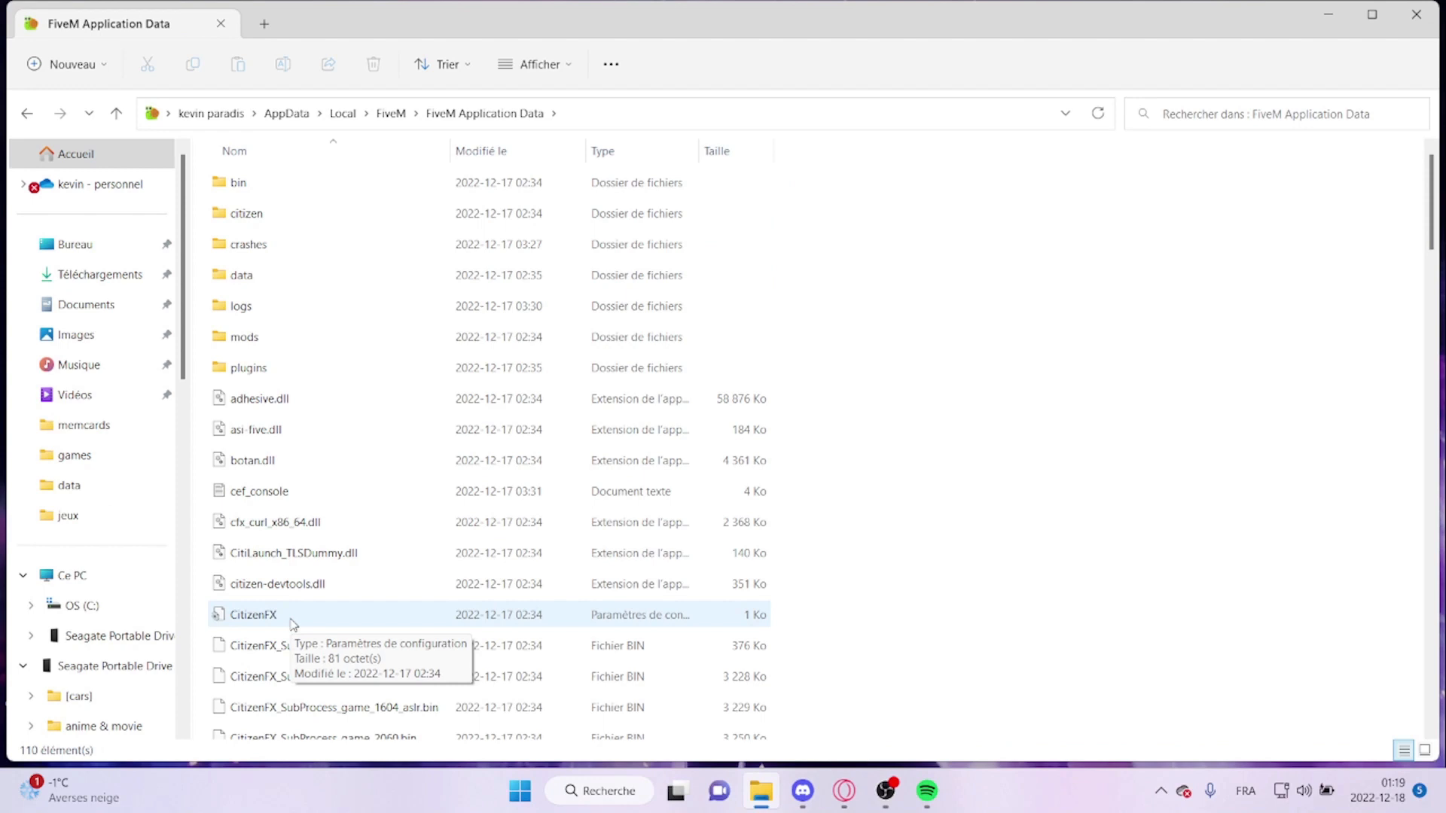
{"action": "mouse_move", "coordinate": [295, 617]}
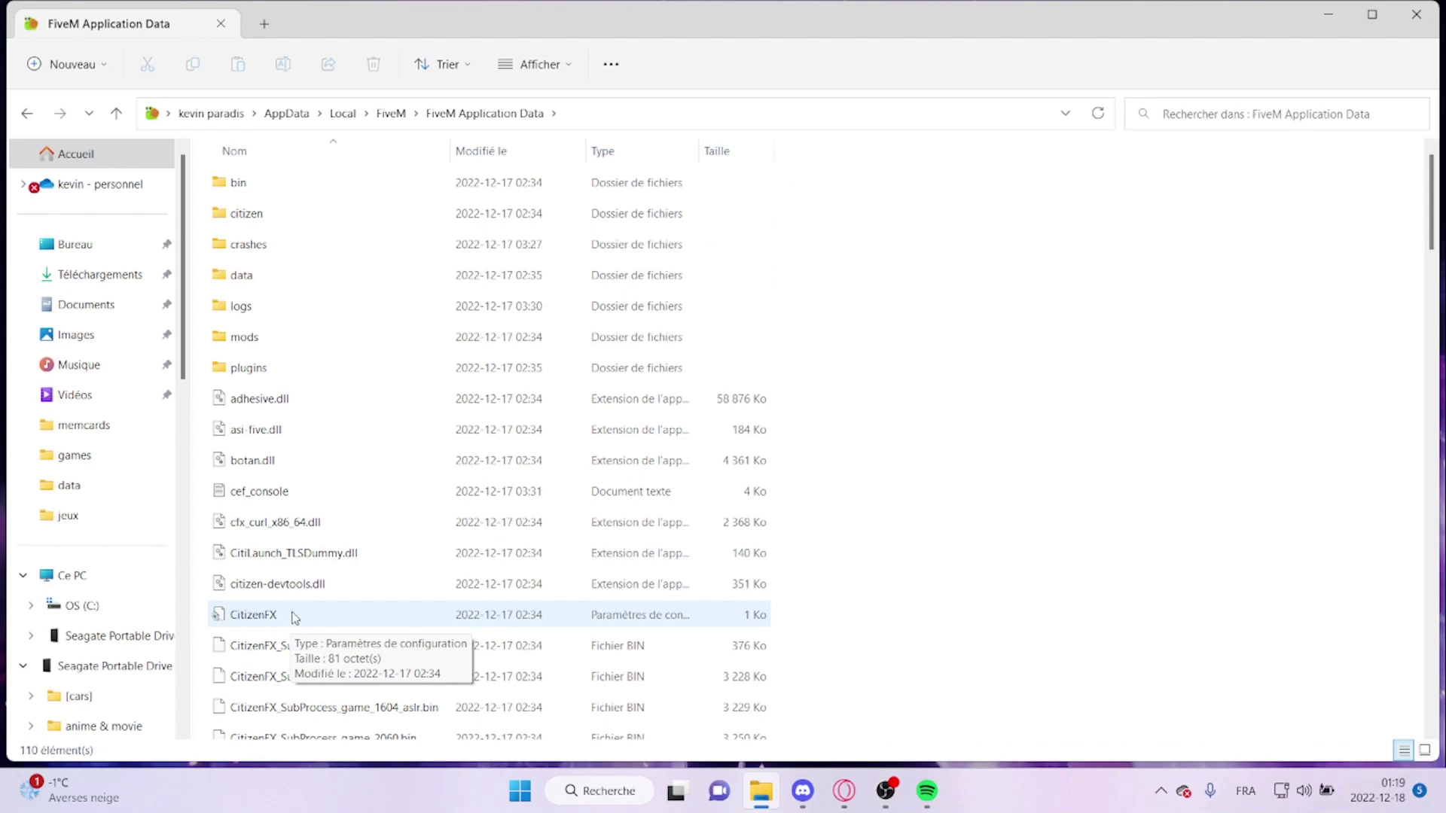
{"action": "mouse_move", "coordinate": [292, 618]}
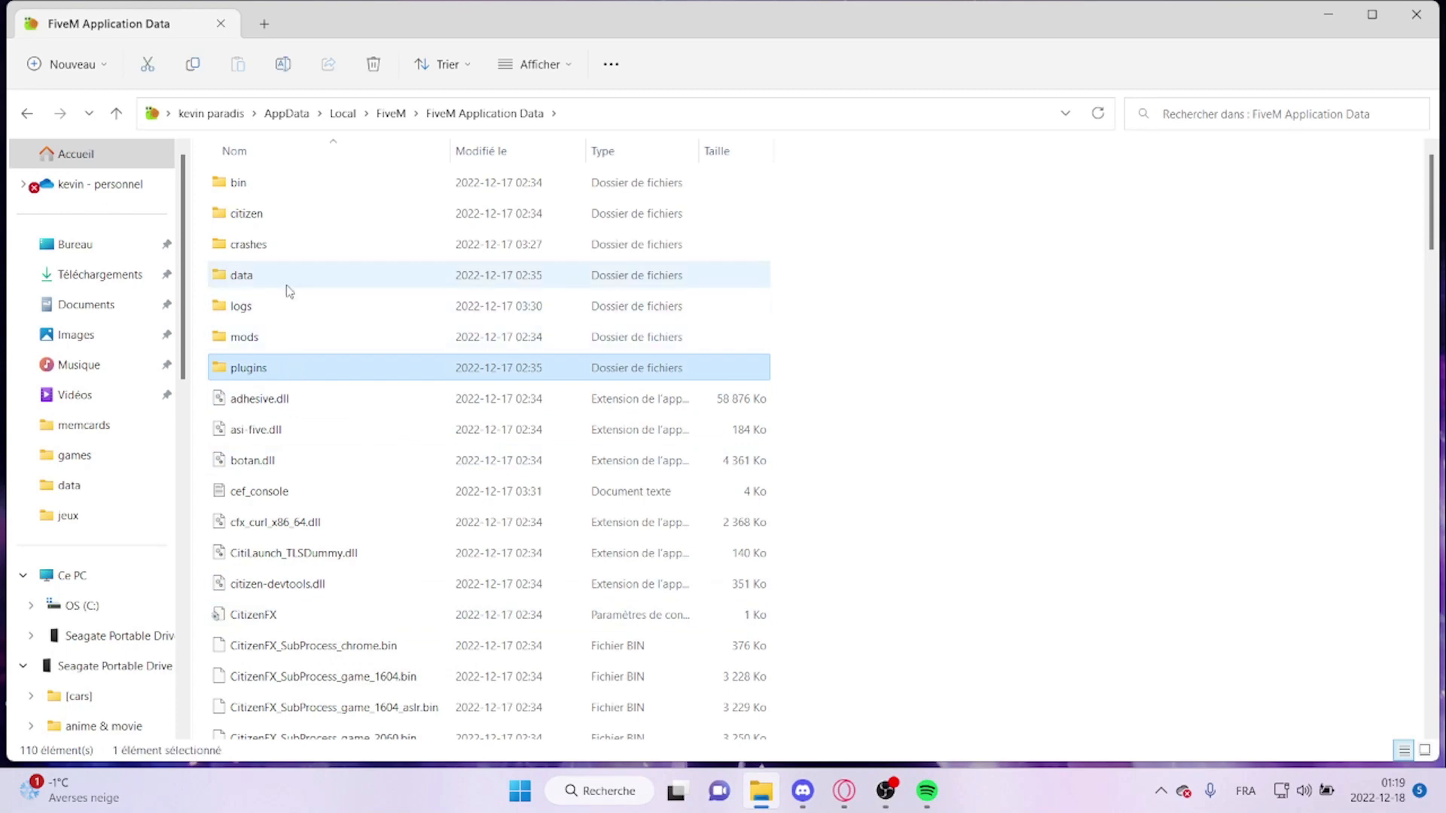
{"action": "double_click", "coordinate": [247, 244]}
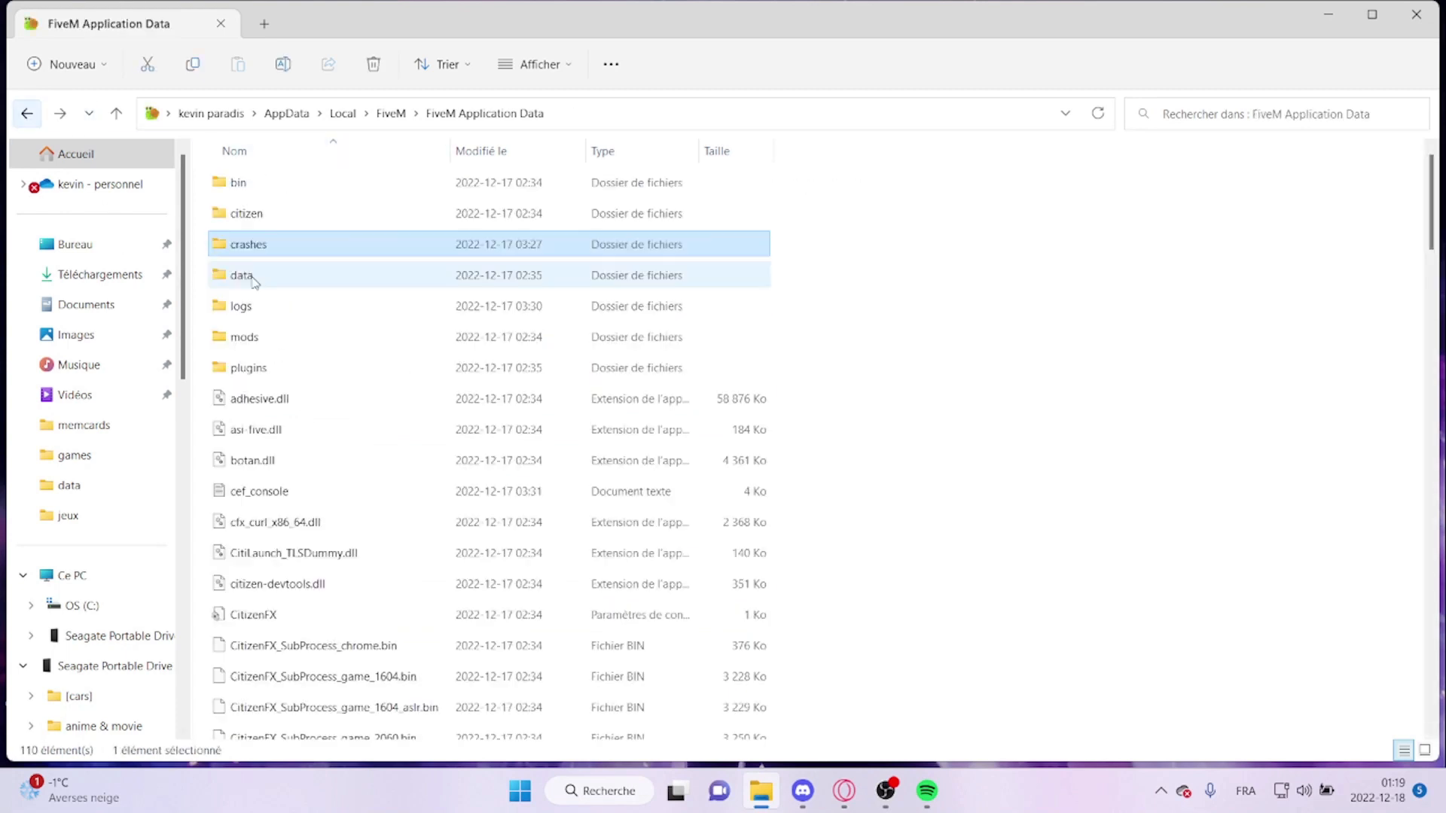
- Open cache > subprocess, select all its files, then return to the data folder
{"action": "left_click", "coordinate": [243, 274]}
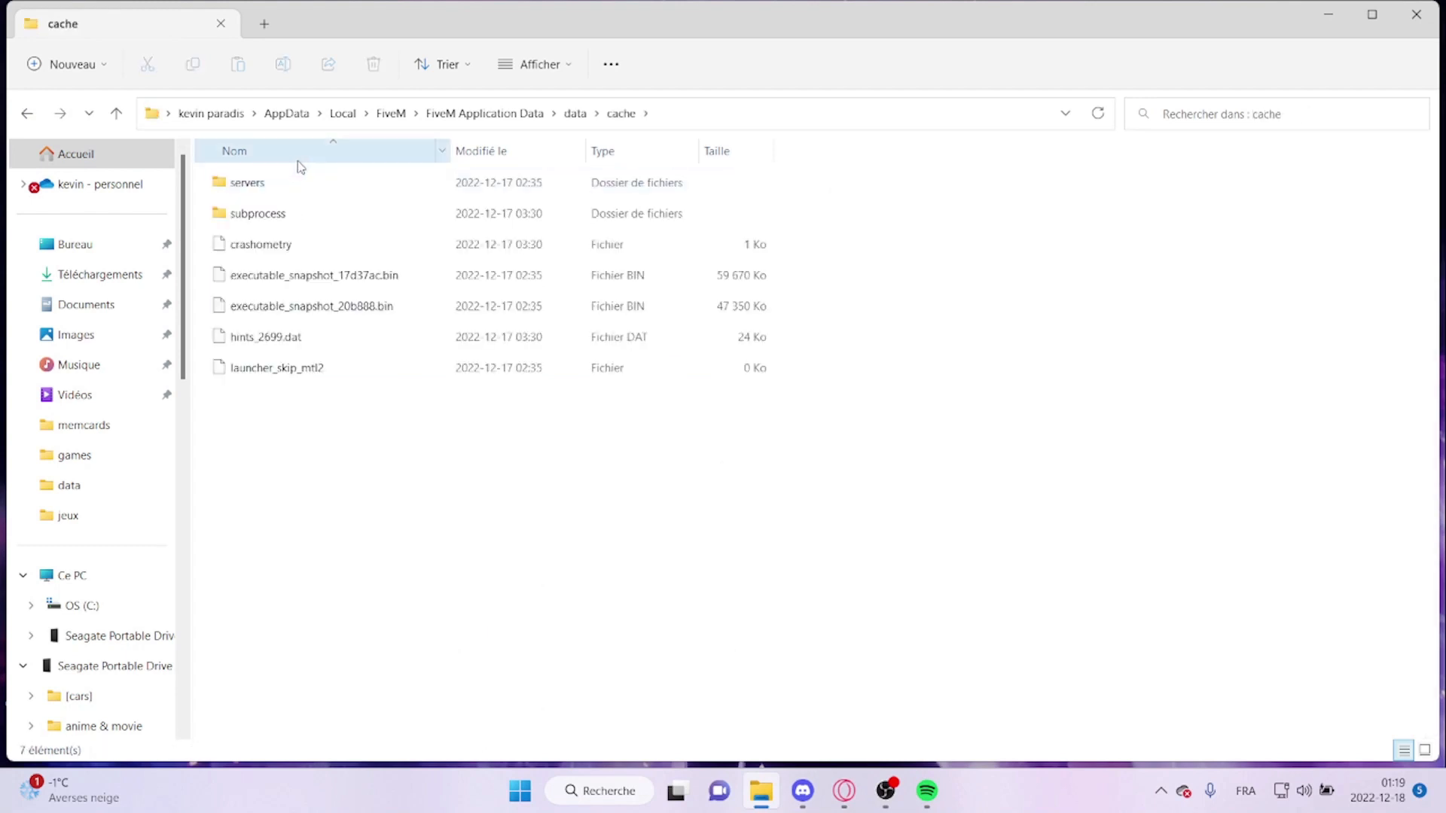
{"action": "double_click", "coordinate": [258, 214]}
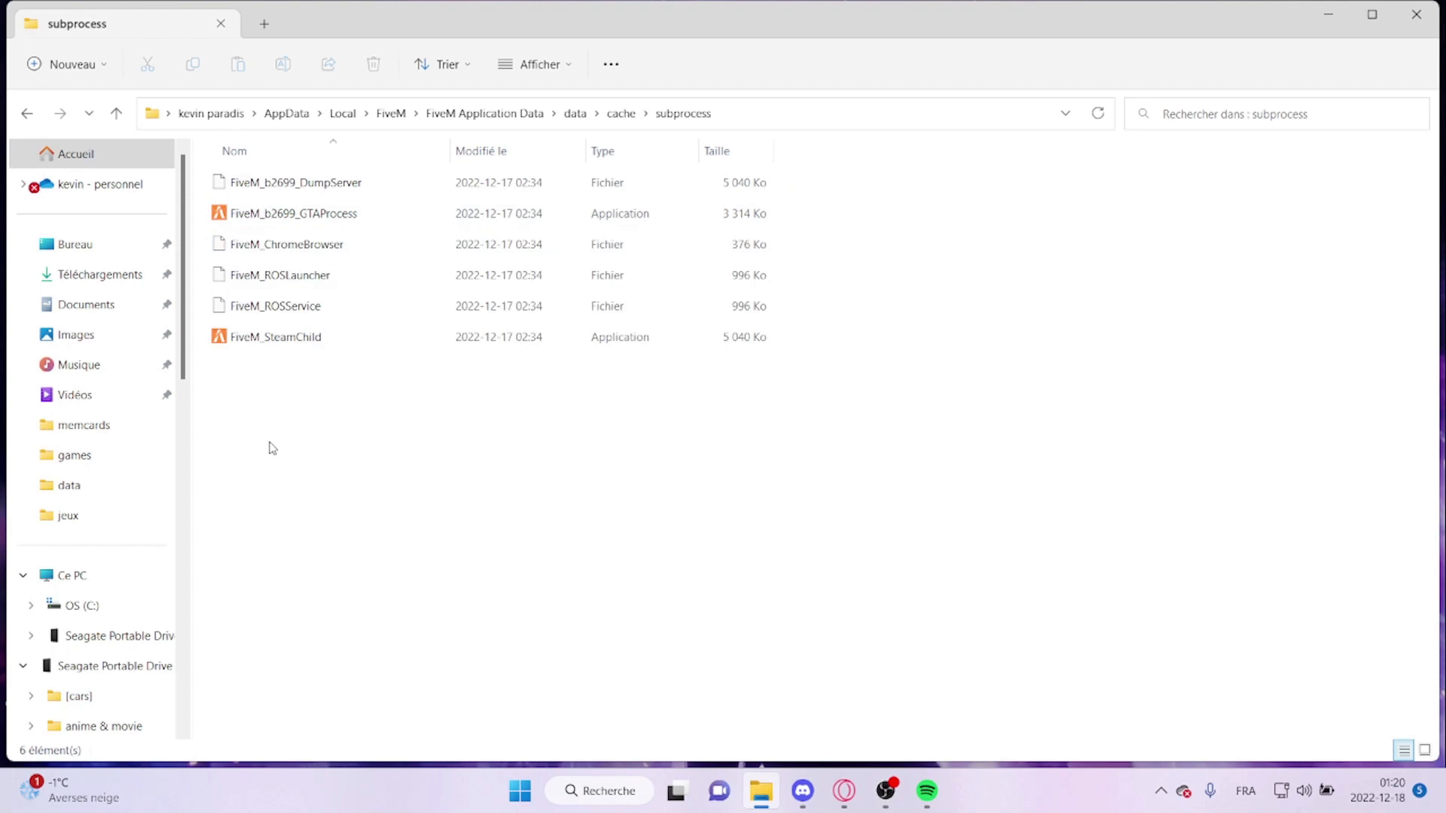
{"action": "key", "text": "ctrl+a"}
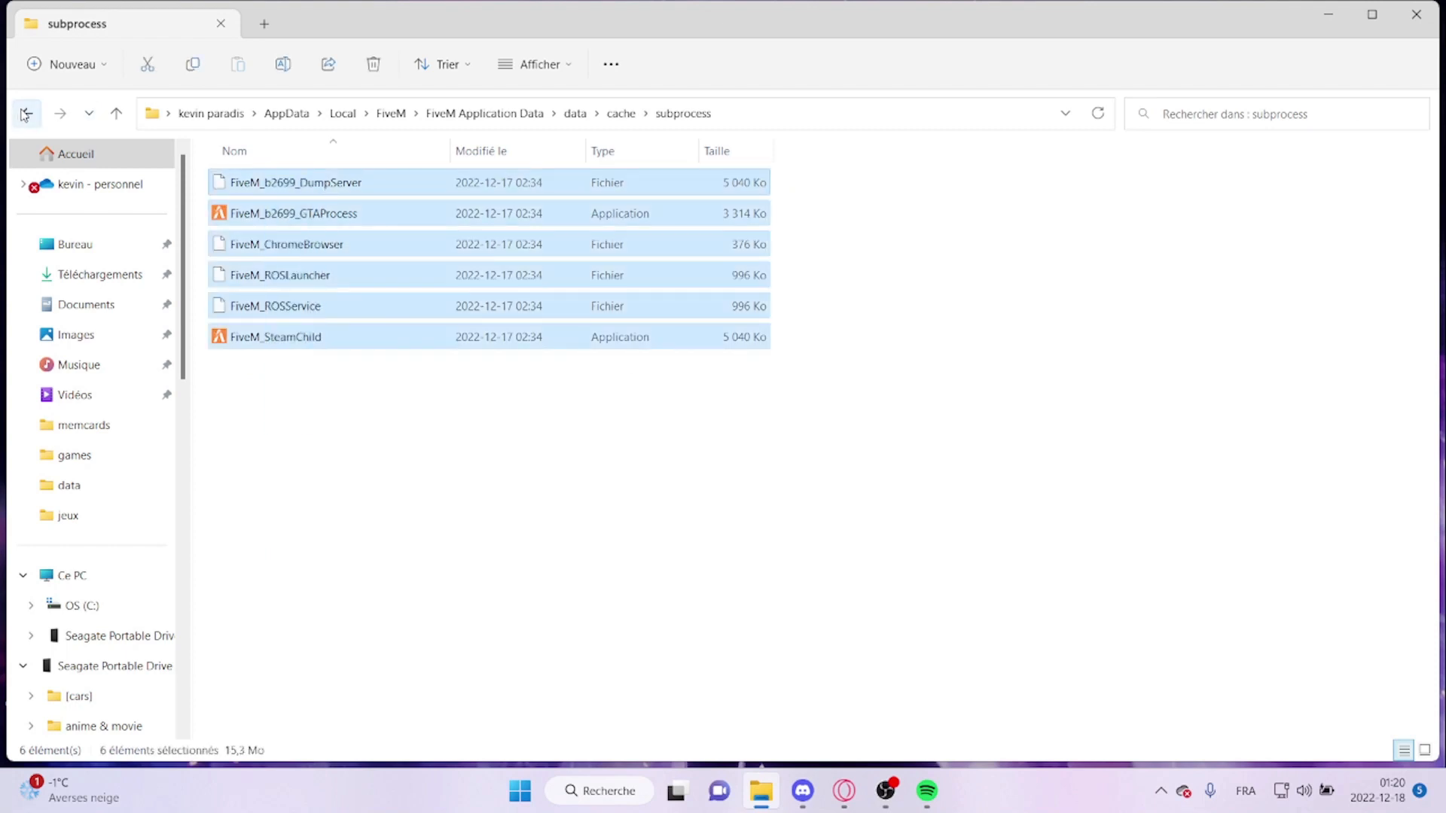
{"action": "left_click", "coordinate": [25, 113]}
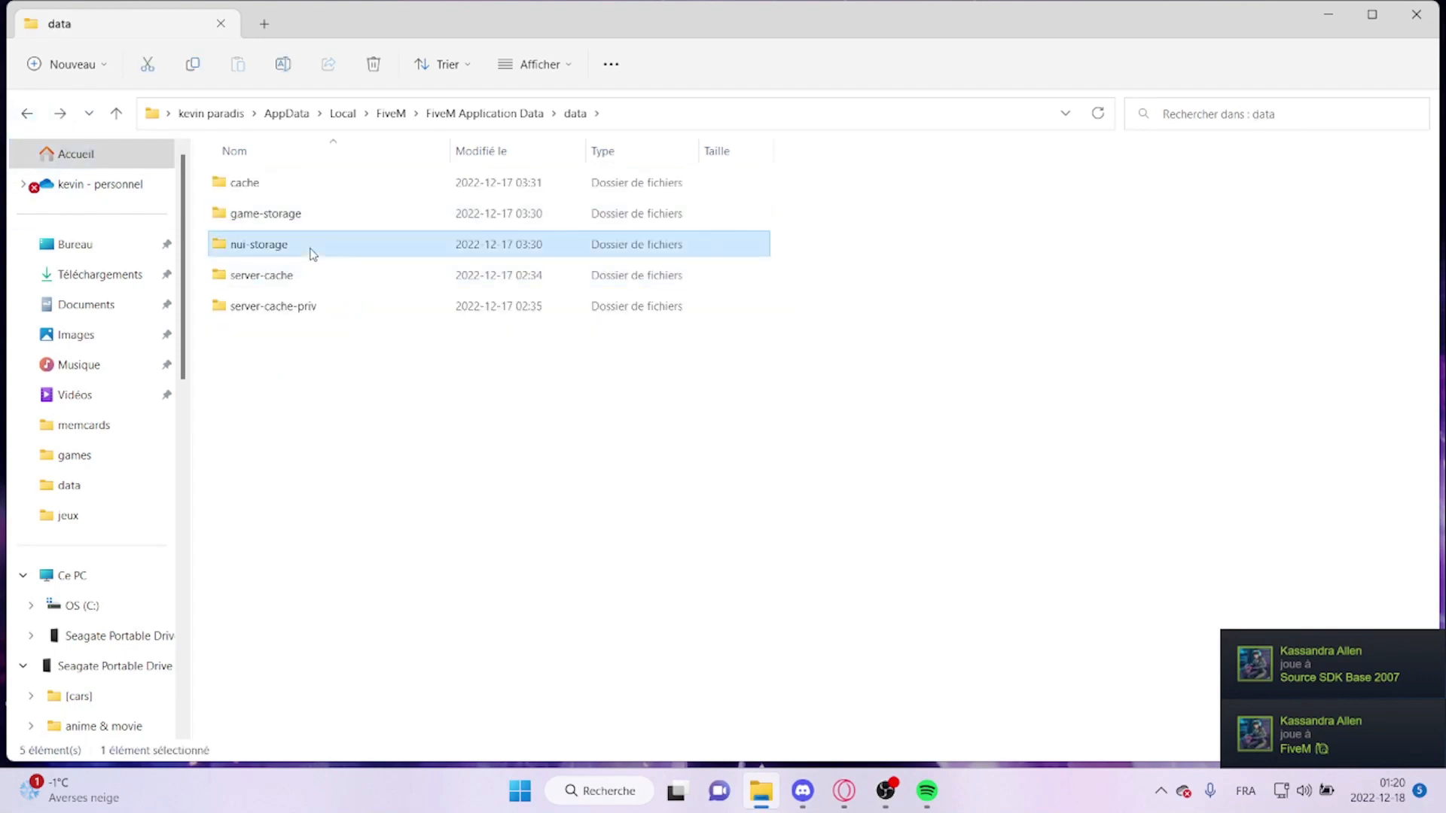
- Look inside nui-storage at GPUCache, then return to FiveM Application Data
{"action": "double_click", "coordinate": [256, 244]}
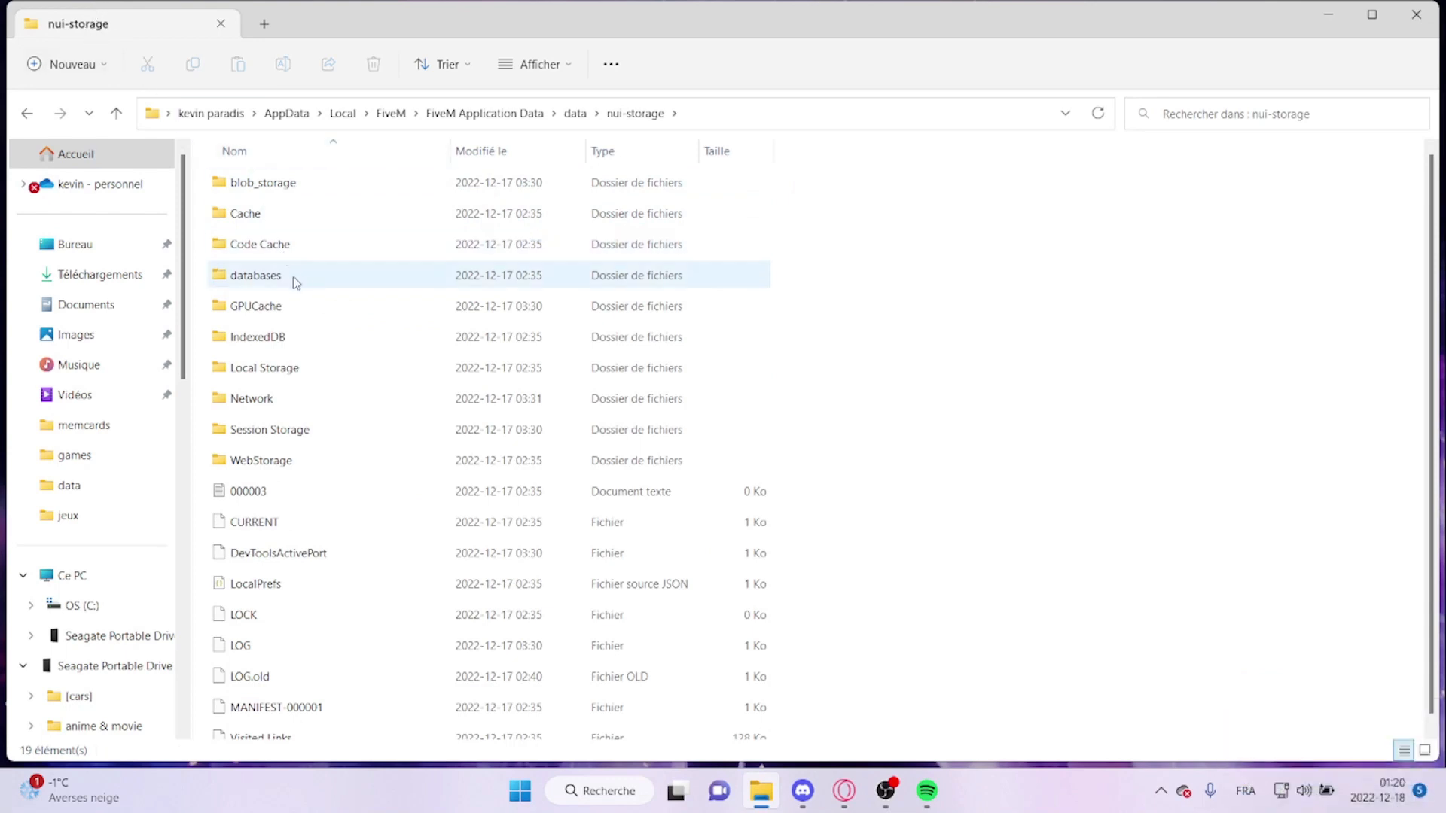
{"action": "mouse_move", "coordinate": [286, 306]}
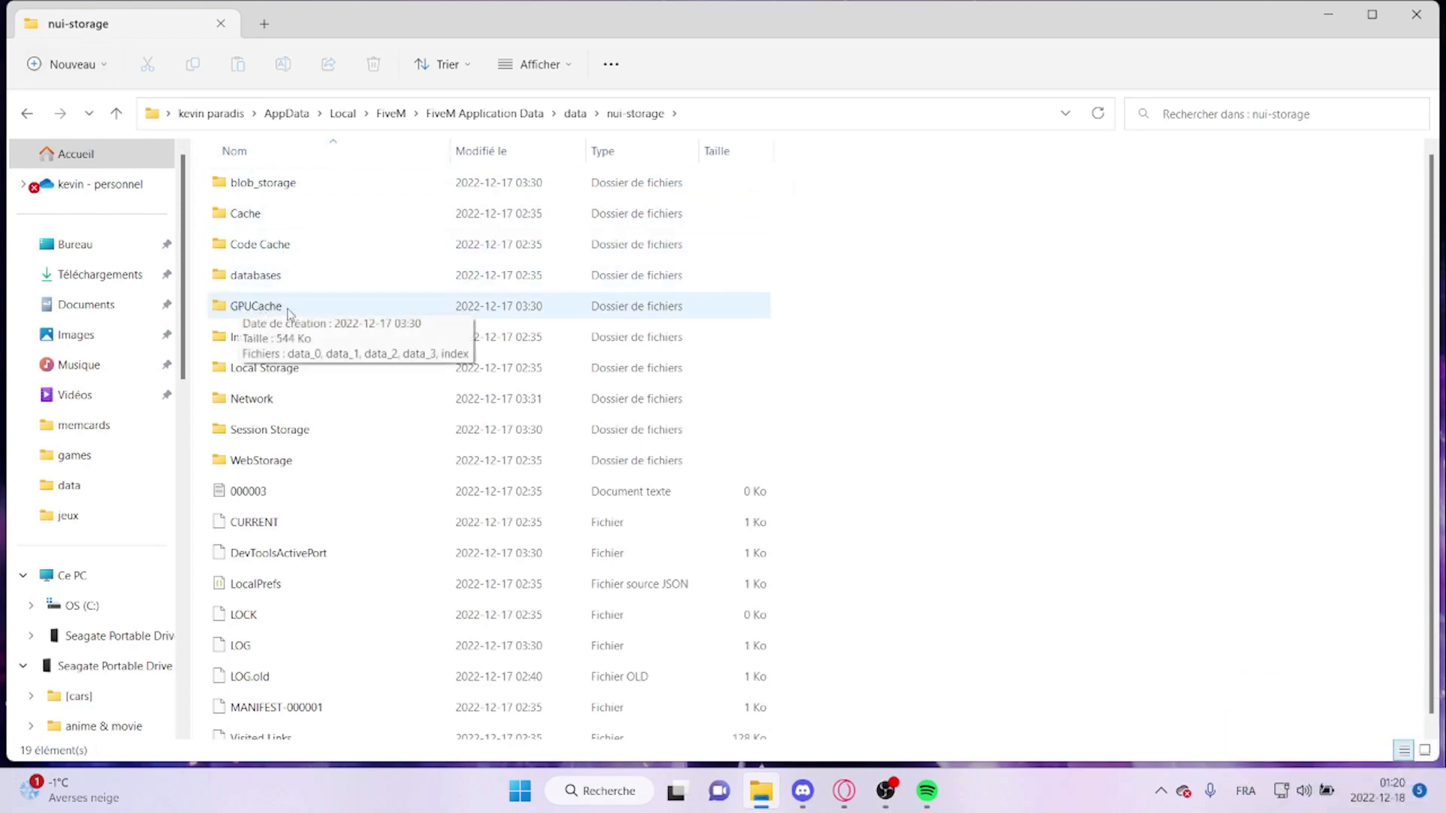
{"action": "mouse_move", "coordinate": [304, 318]}
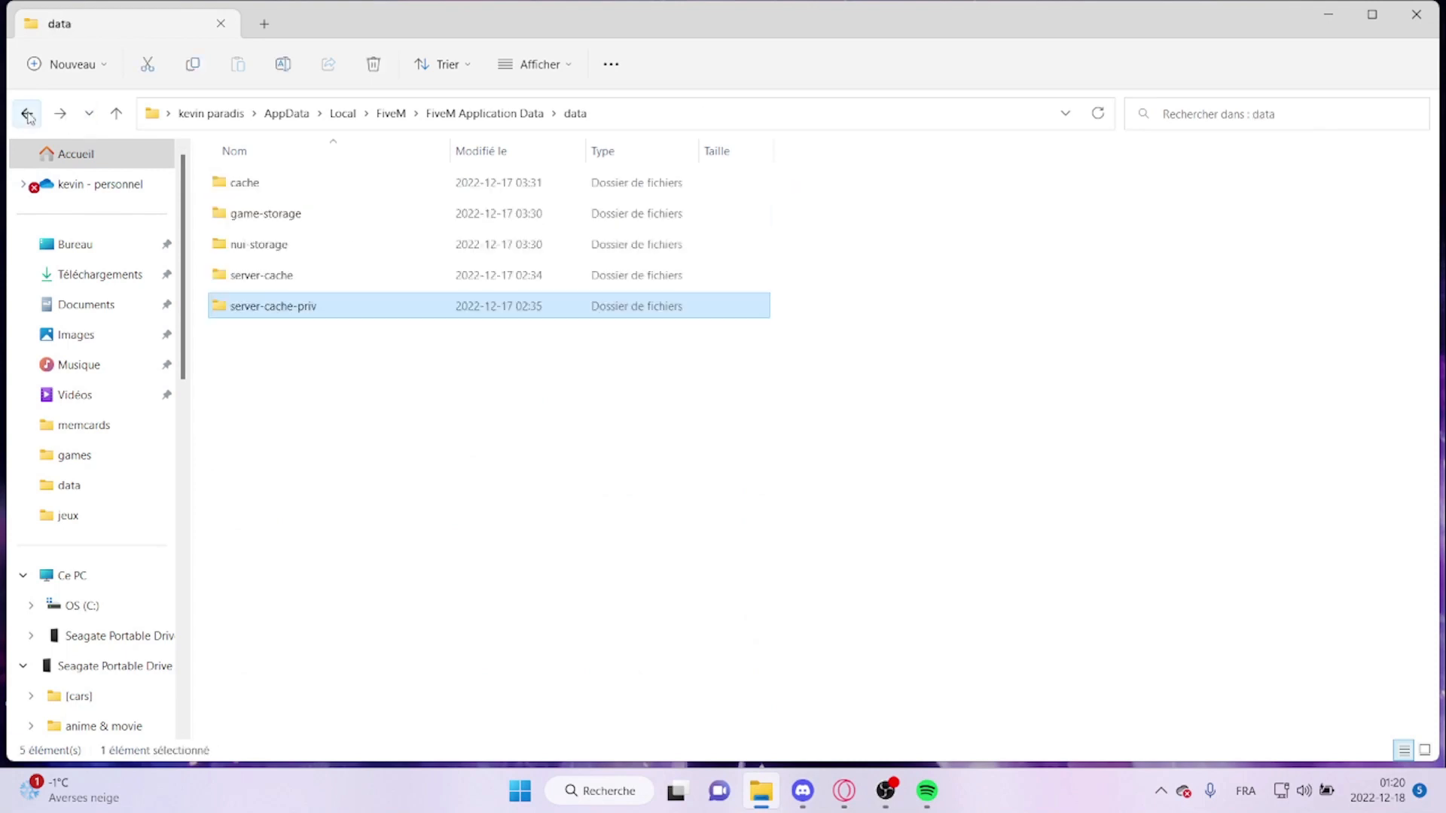
{"action": "left_click", "coordinate": [26, 114]}
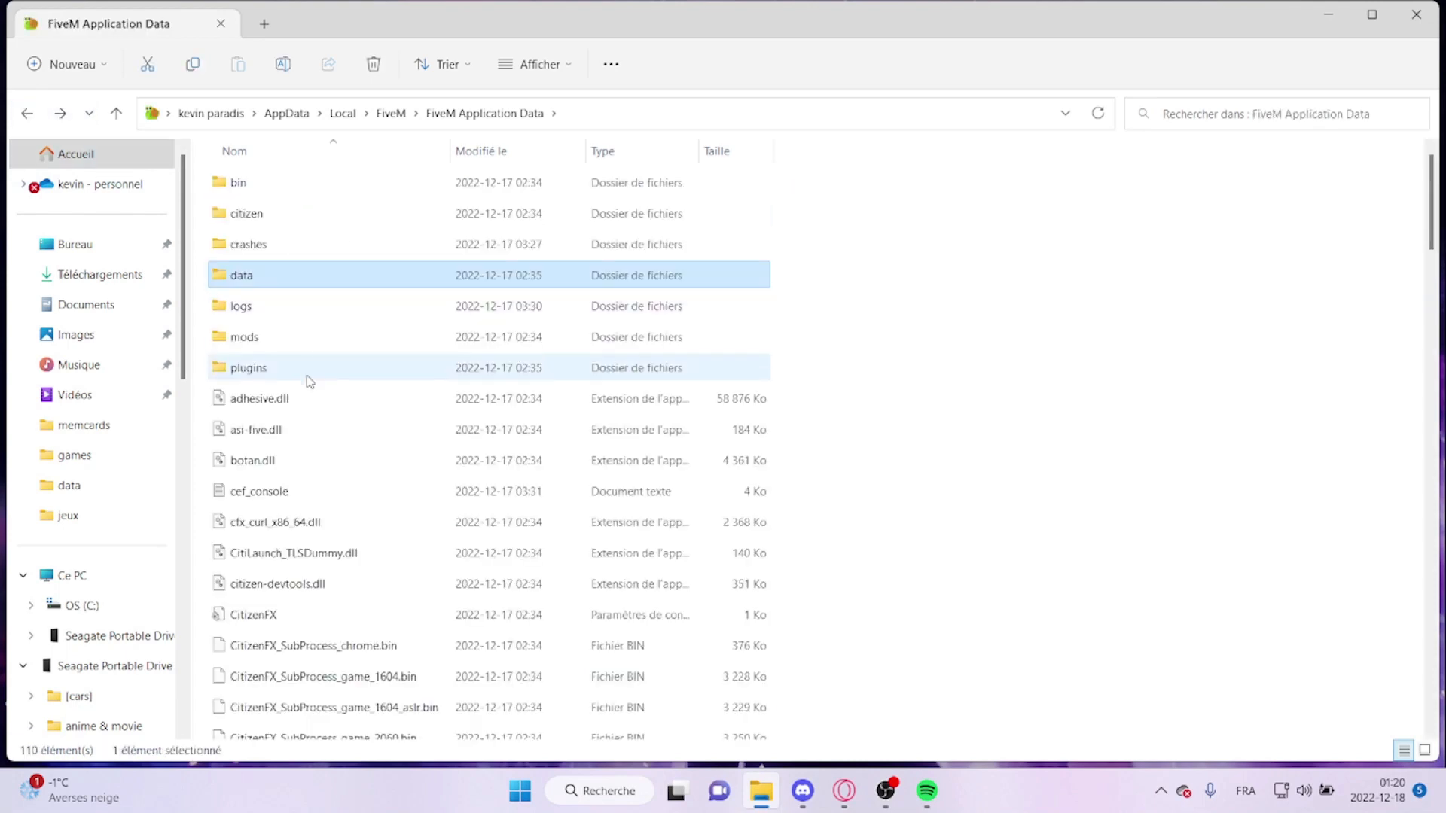
{"action": "mouse_move", "coordinate": [841, 792]}
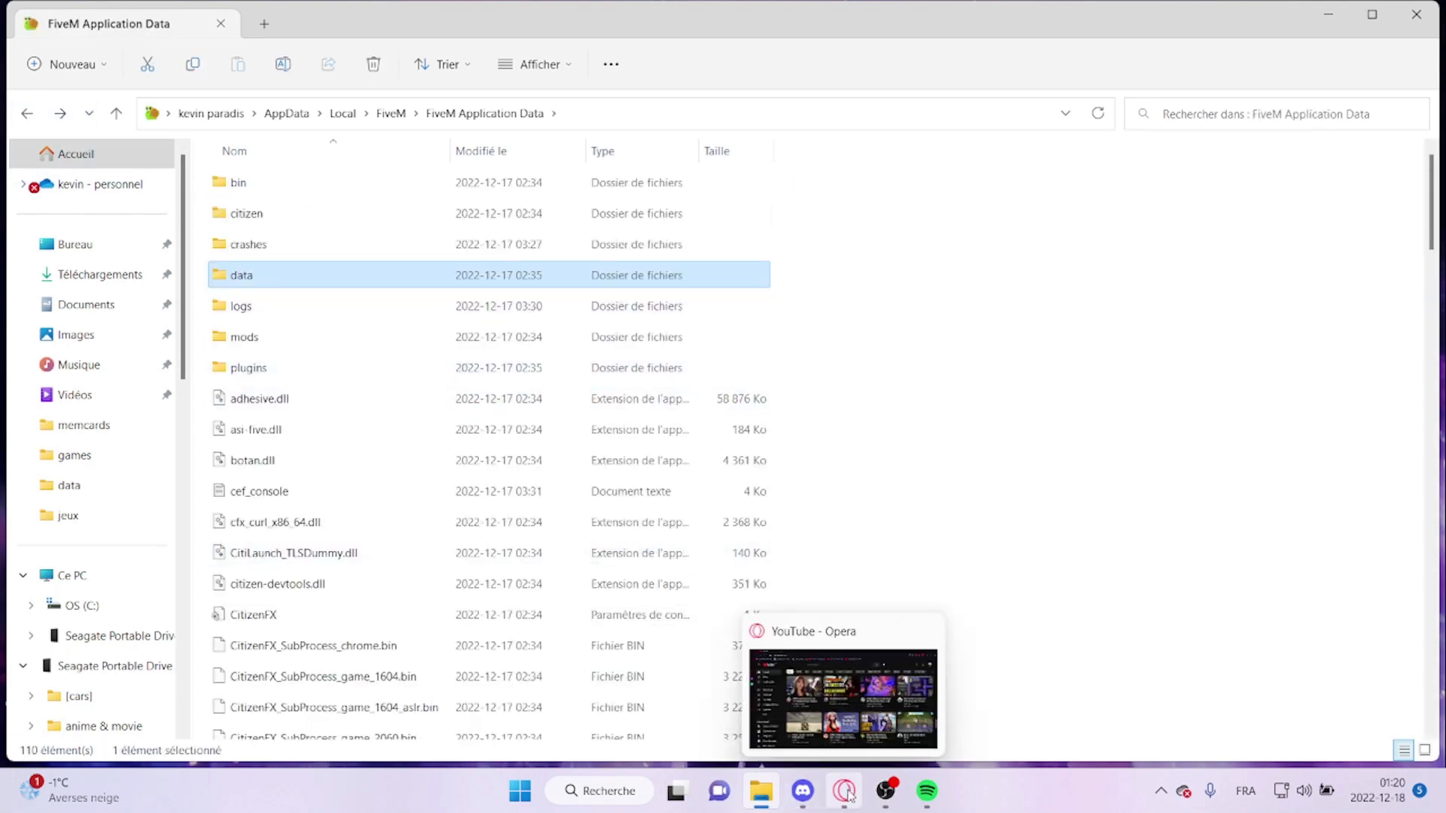